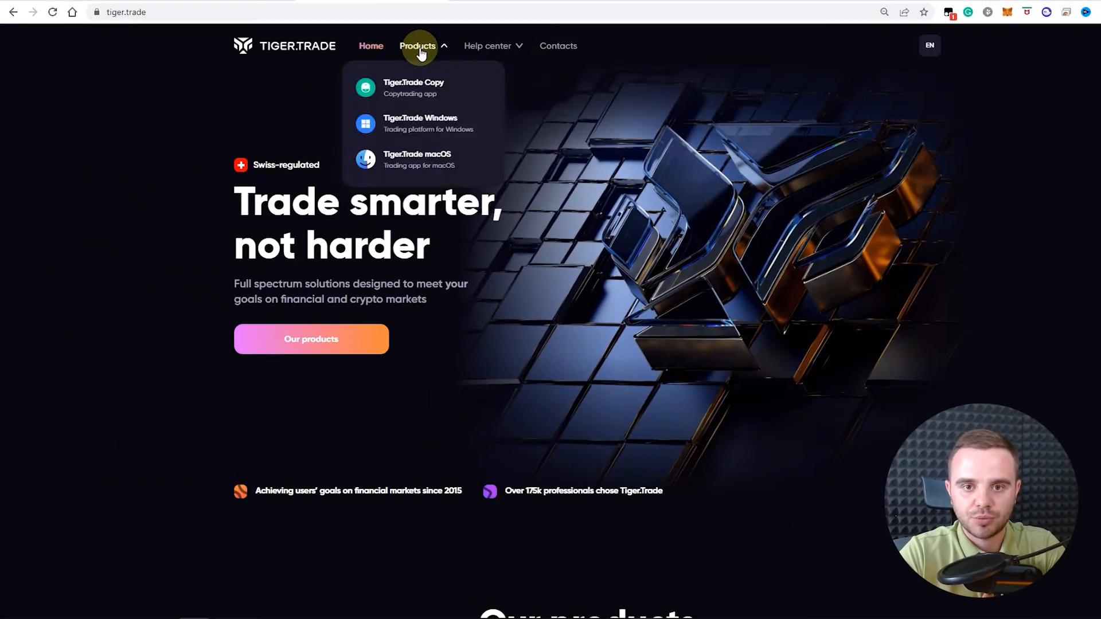
- Choose Tiger.Trade macOS from the Products menu to reach its coming-soon waitlist page
click(416, 160)
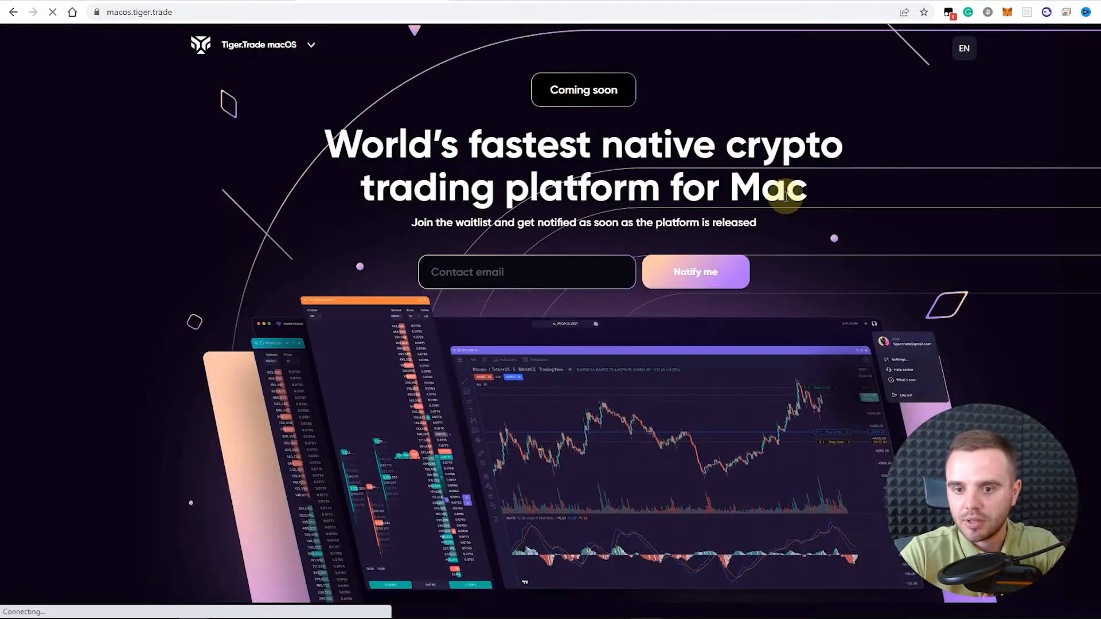
mouse_move(1073, 386)
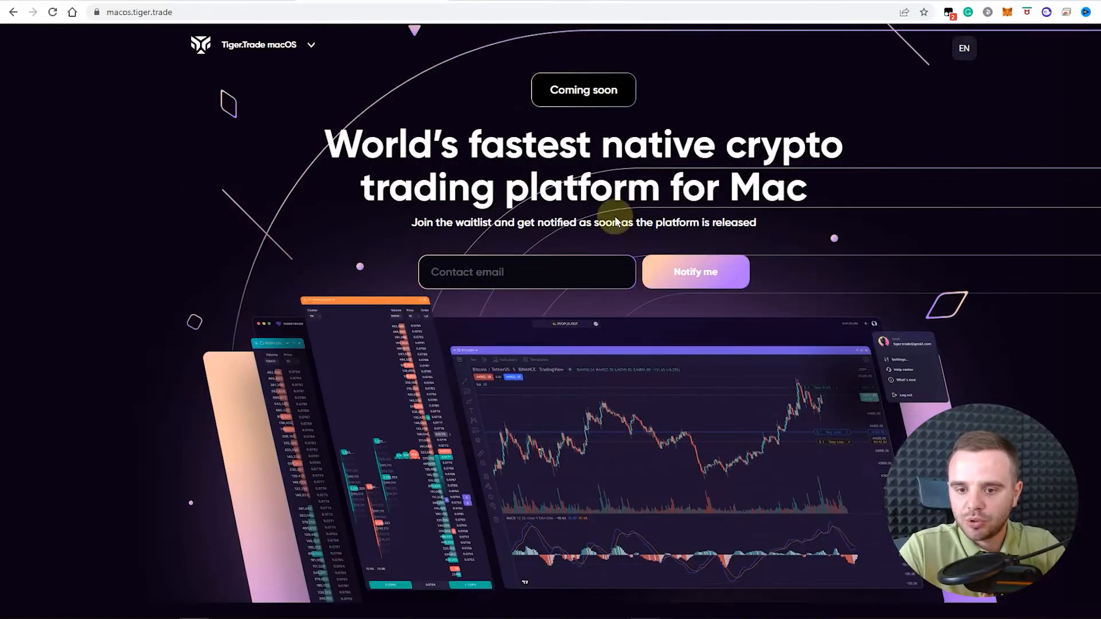
- Scroll the Bikotrading Scalping Academy channel down to the August 7 UNI LONG post
scroll(down, 3)
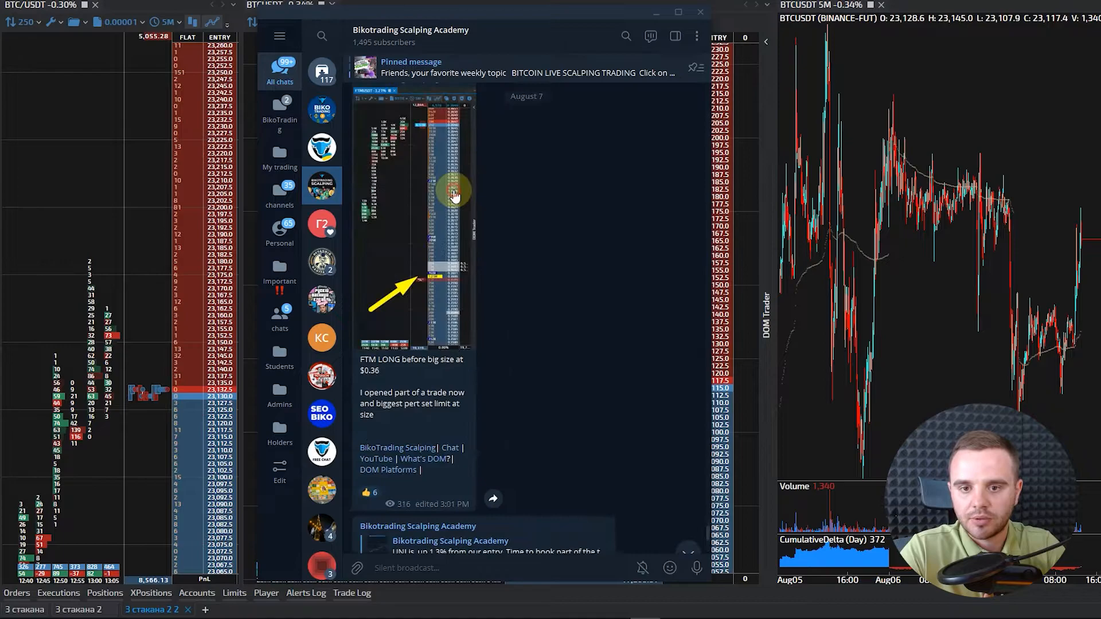
scroll(down, 3)
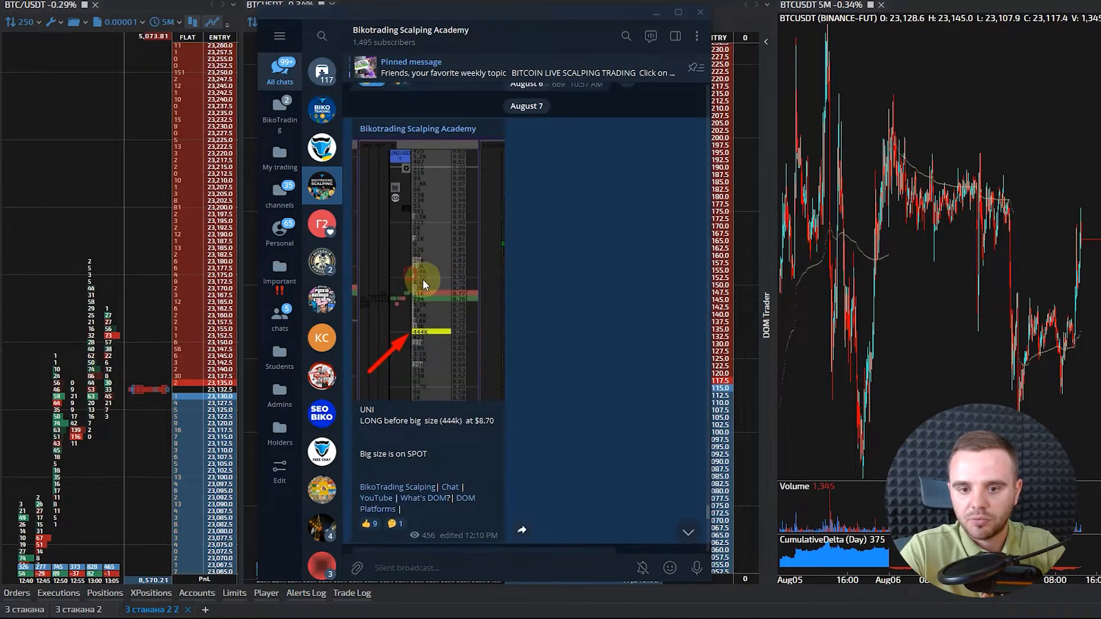
- Enlarge the UNI LONG screenshot showing the 444K order at 8.70
click(425, 280)
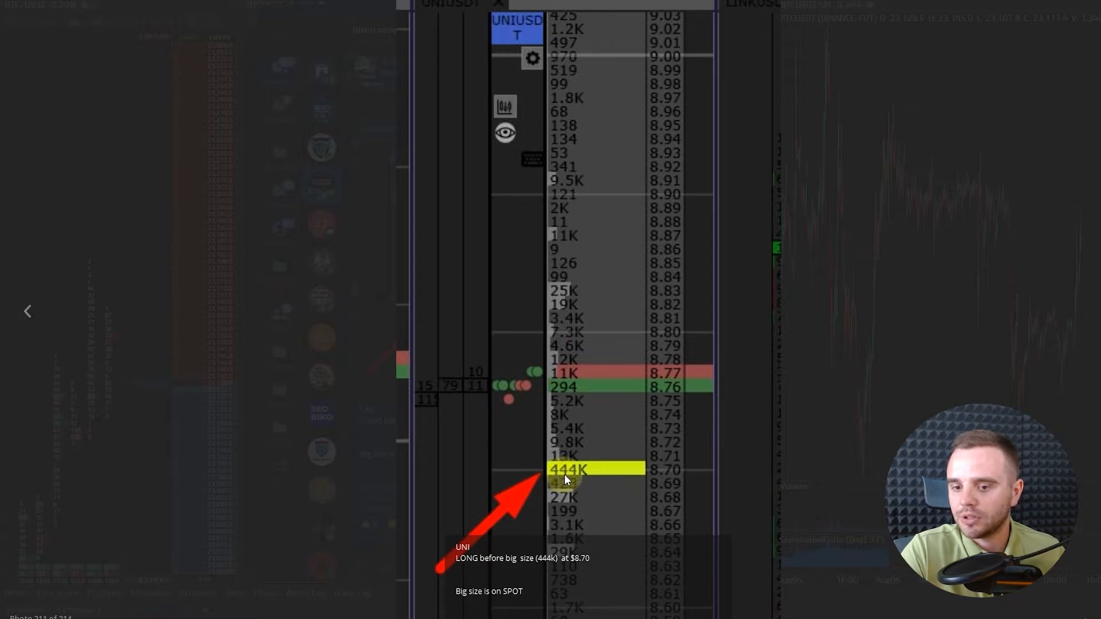
mouse_move(574, 466)
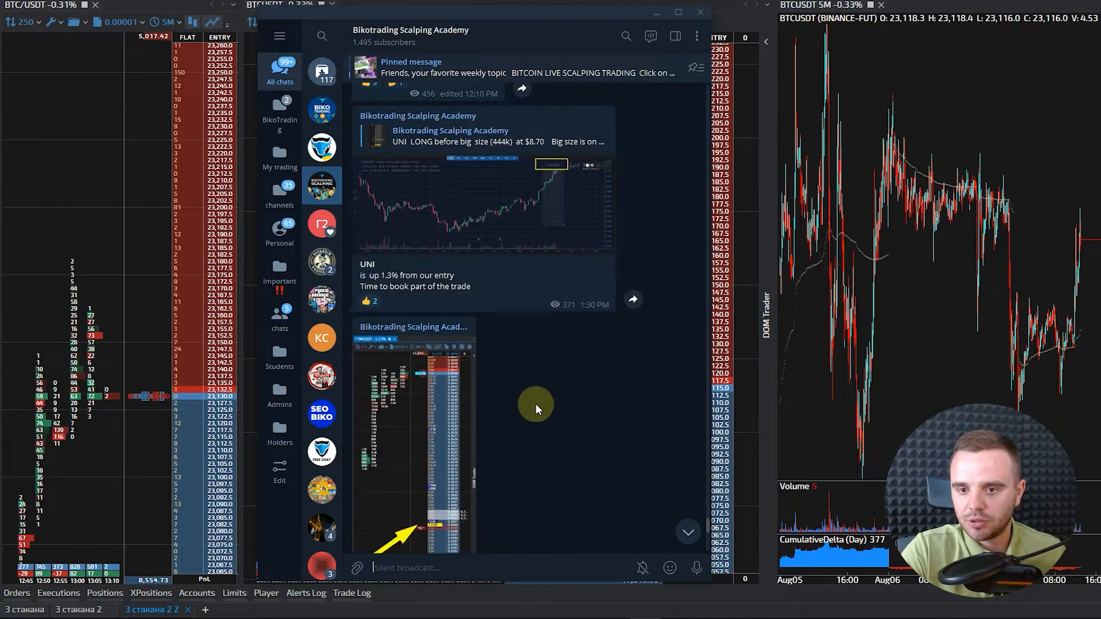
- Scroll the channel feed to the August 6 ZEN long and August 5 BTS posts
scroll(down, 3)
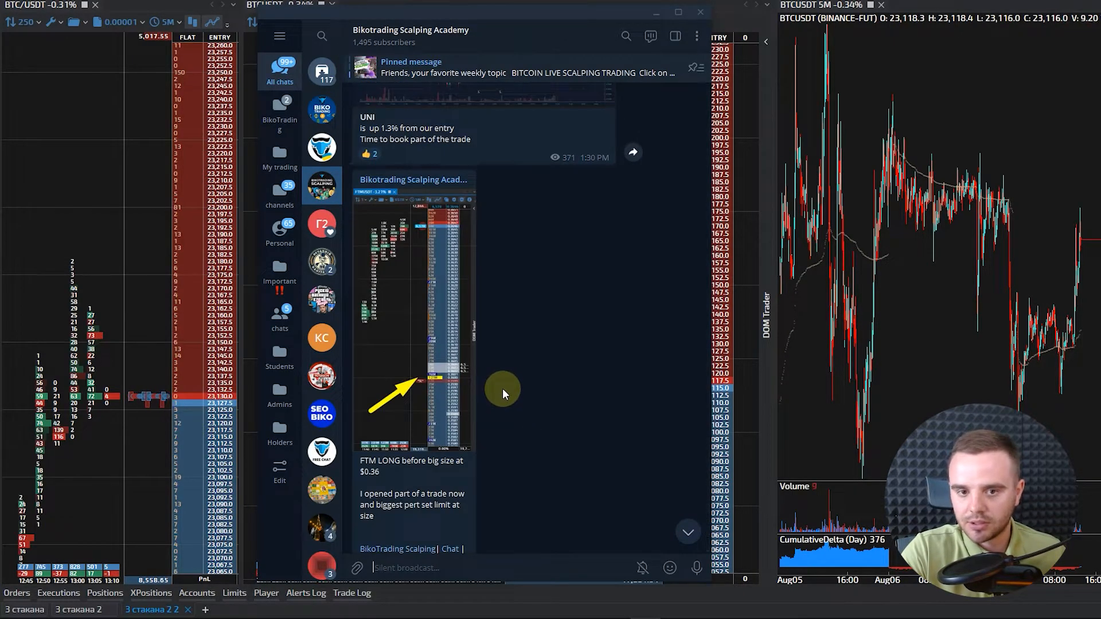
scroll(down, 3)
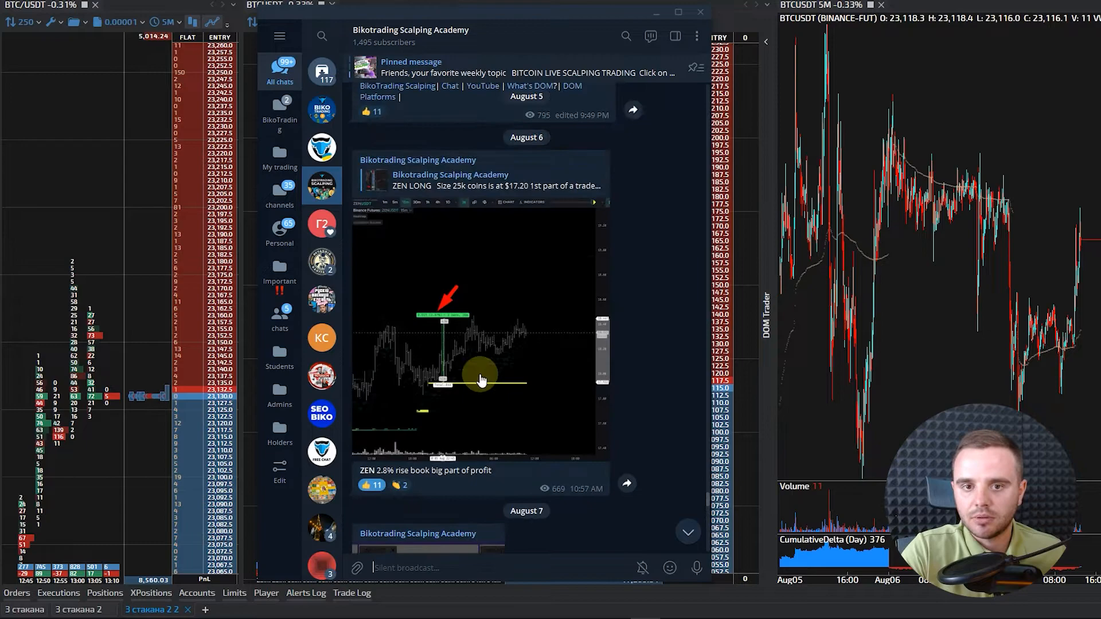
scroll(up, 3)
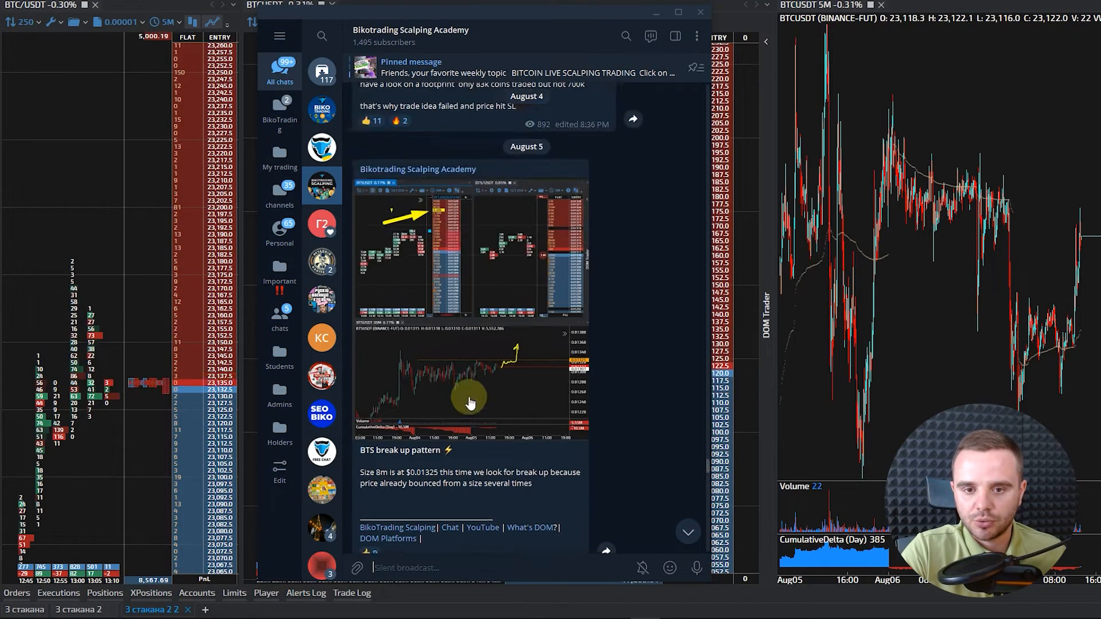